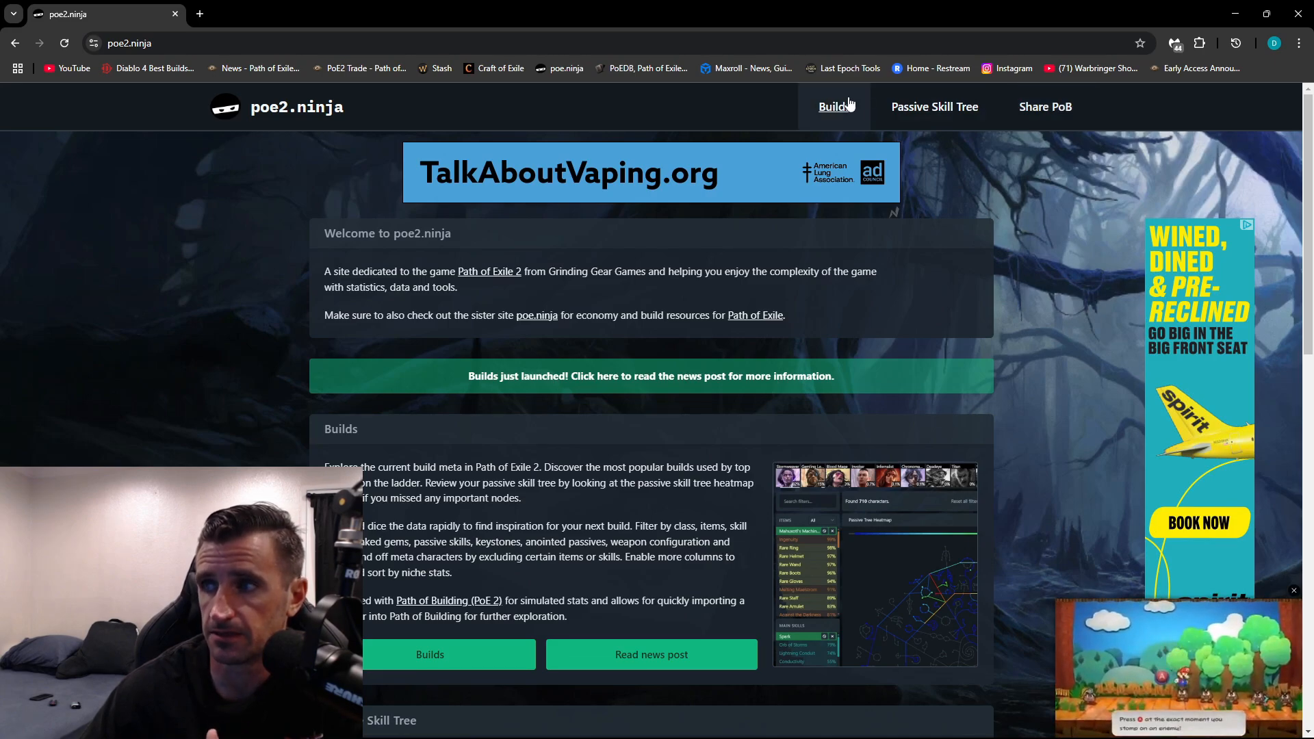
Go to the Builds overview listing leagues and their top classes
click(832, 107)
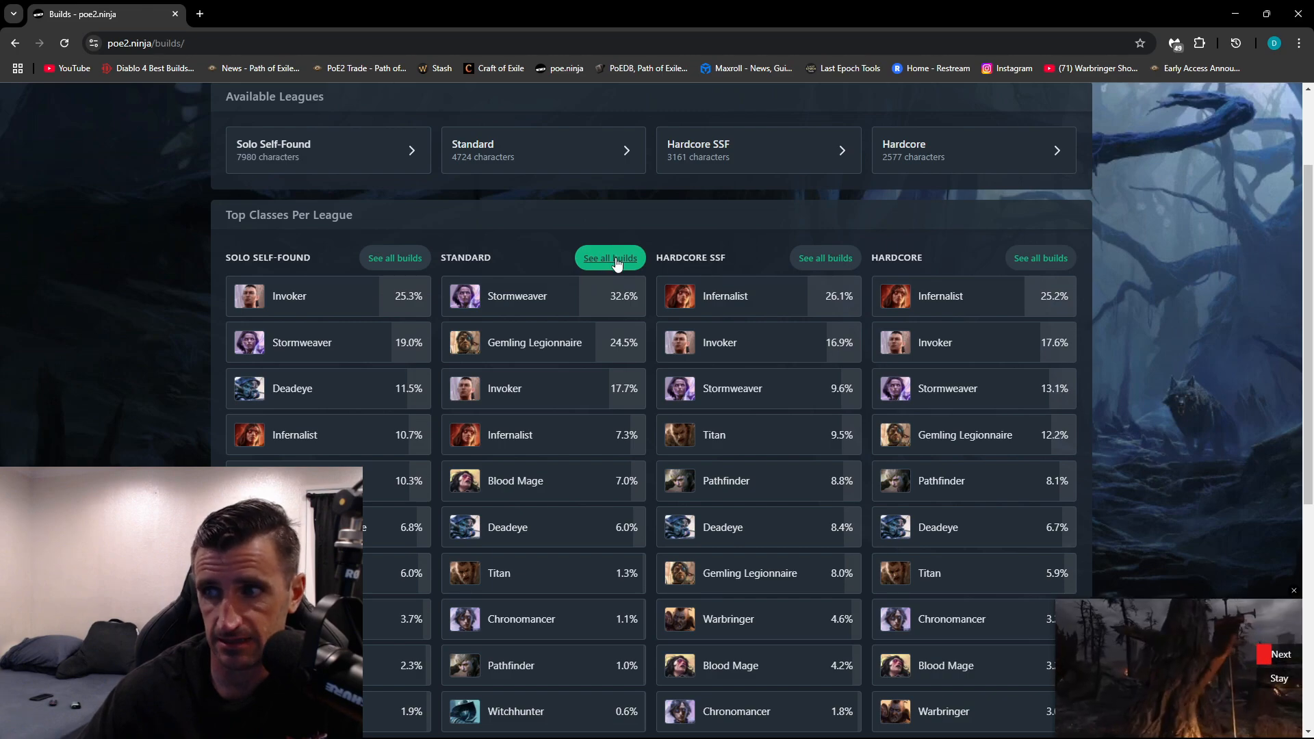
Show all Standard league builds, filter to Stormweaver, and sort by highest life
click(609, 258)
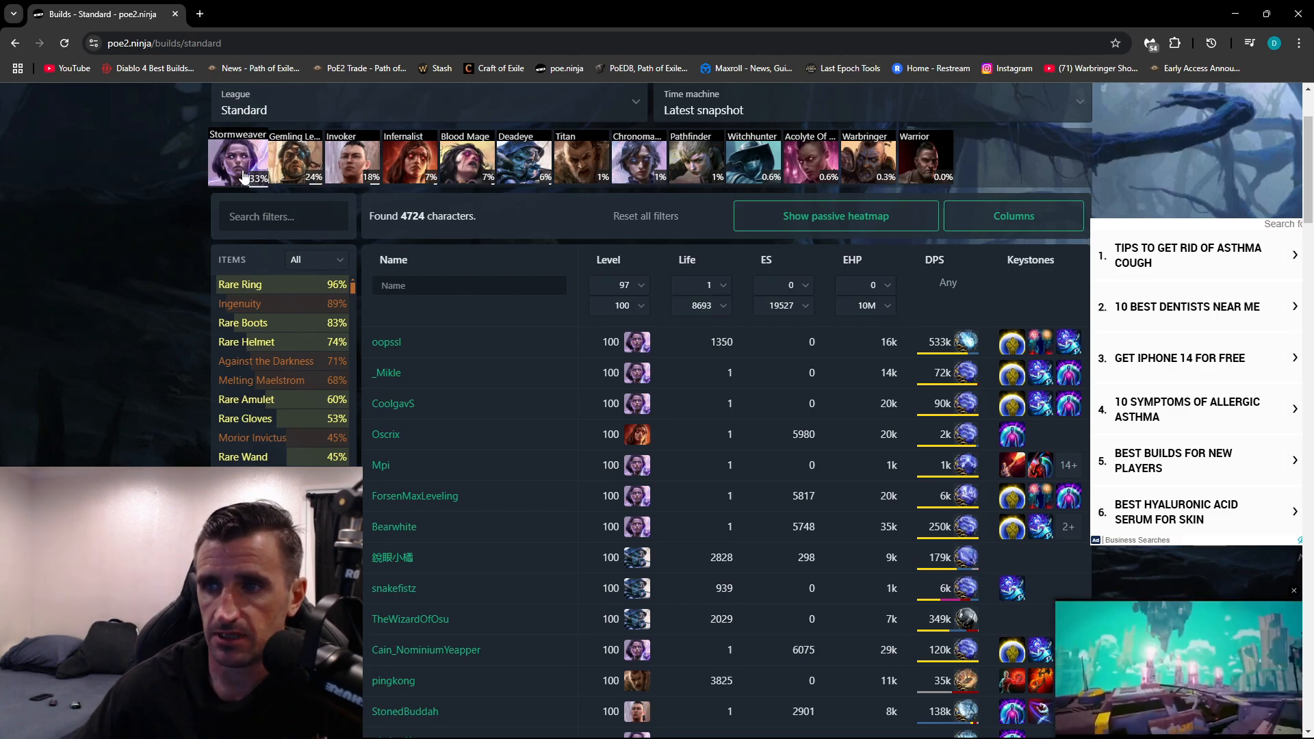
click(238, 163)
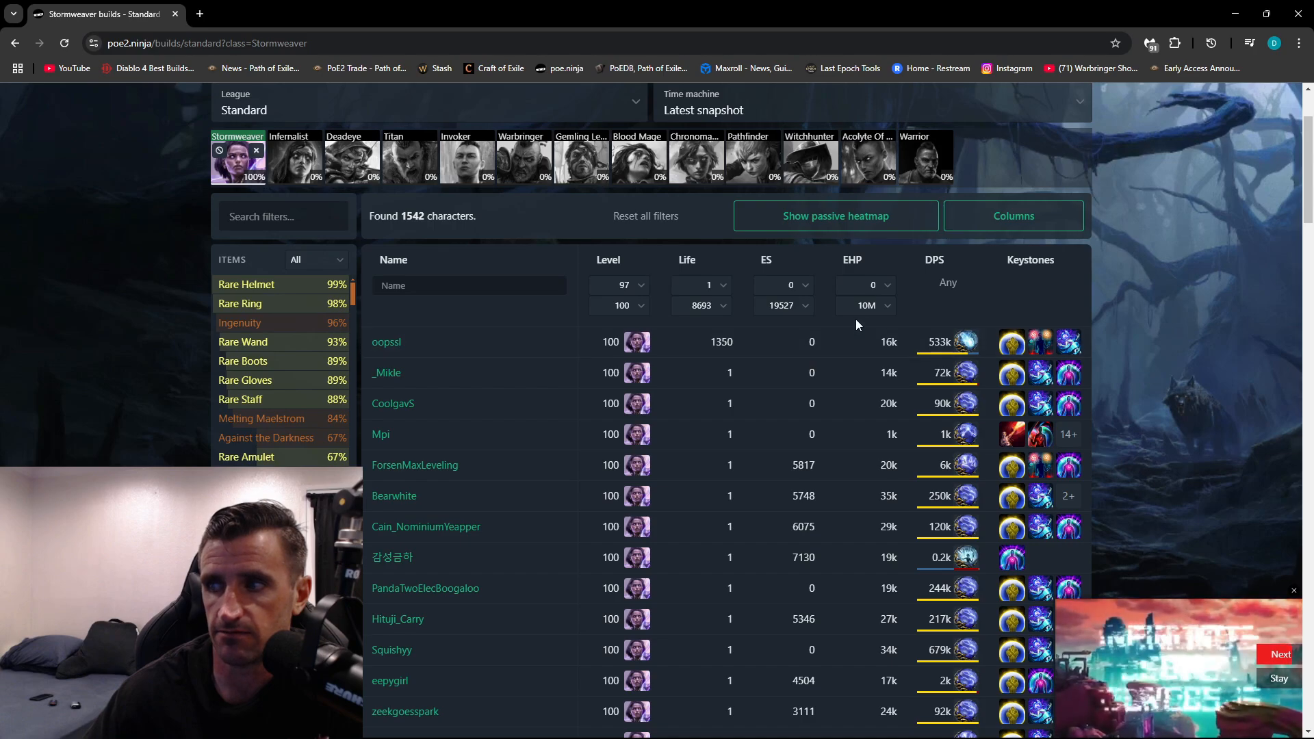
mouse_move(946, 342)
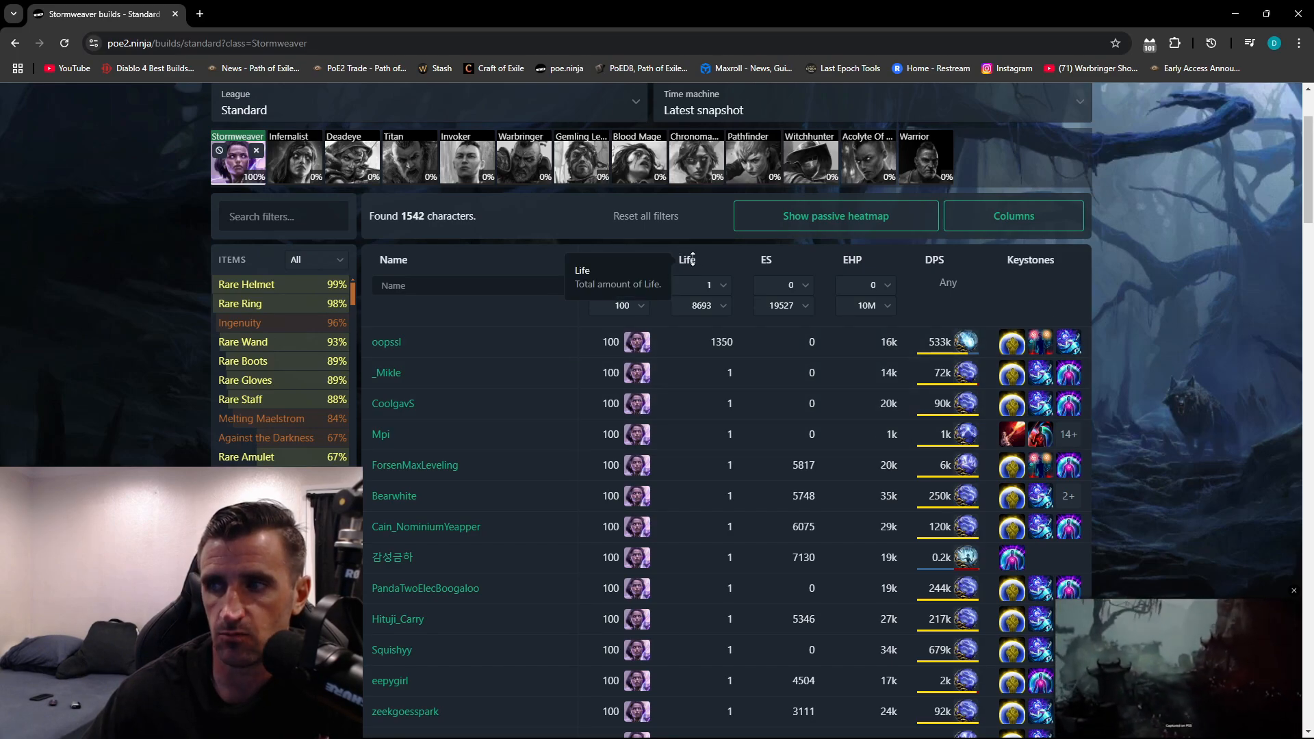
click(685, 260)
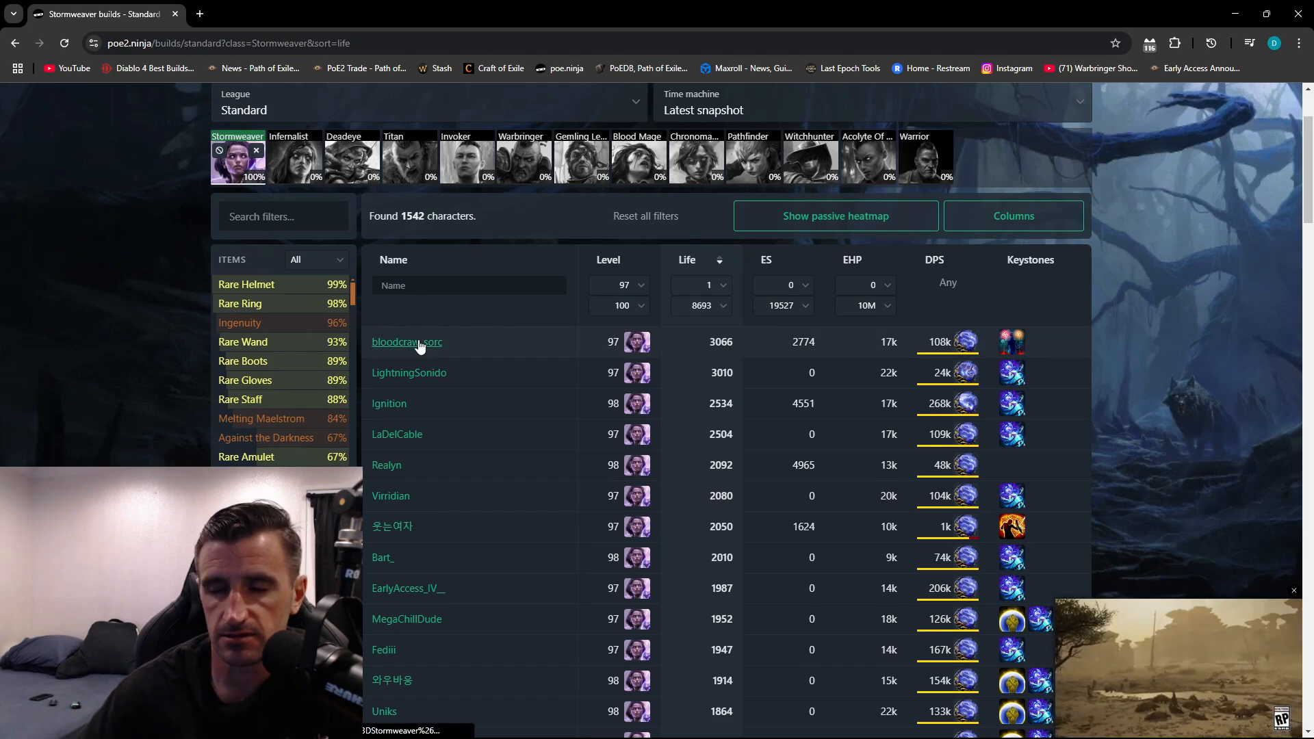
View bloodcraw_sorc's build page and check both weapon sets
click(406, 342)
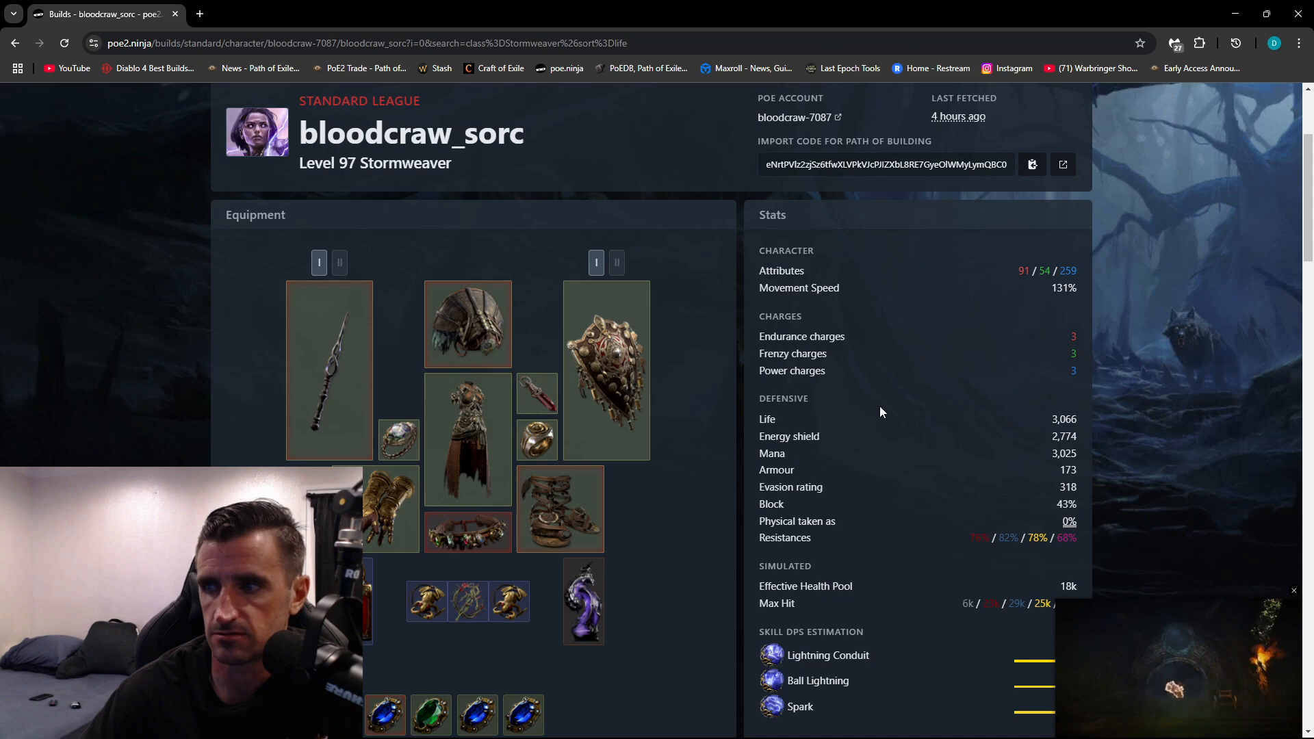
mouse_move(329, 371)
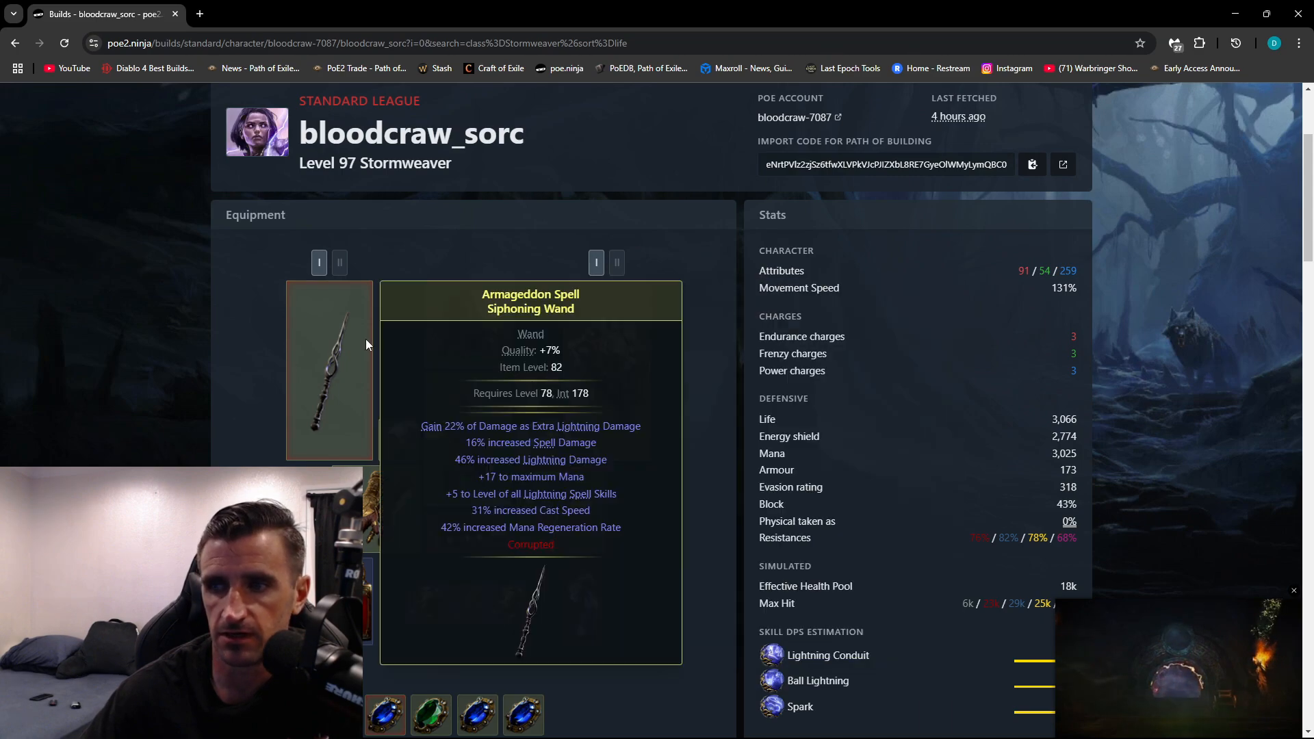
click(340, 263)
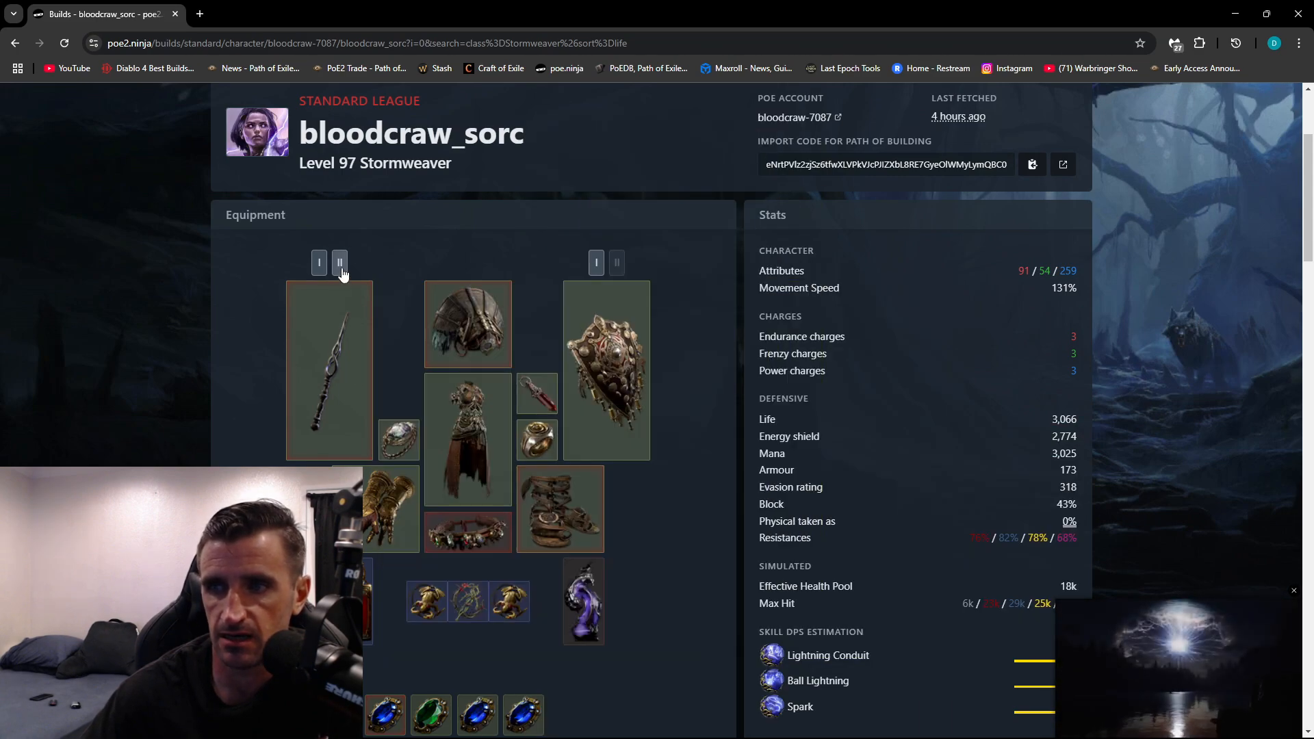
click(319, 262)
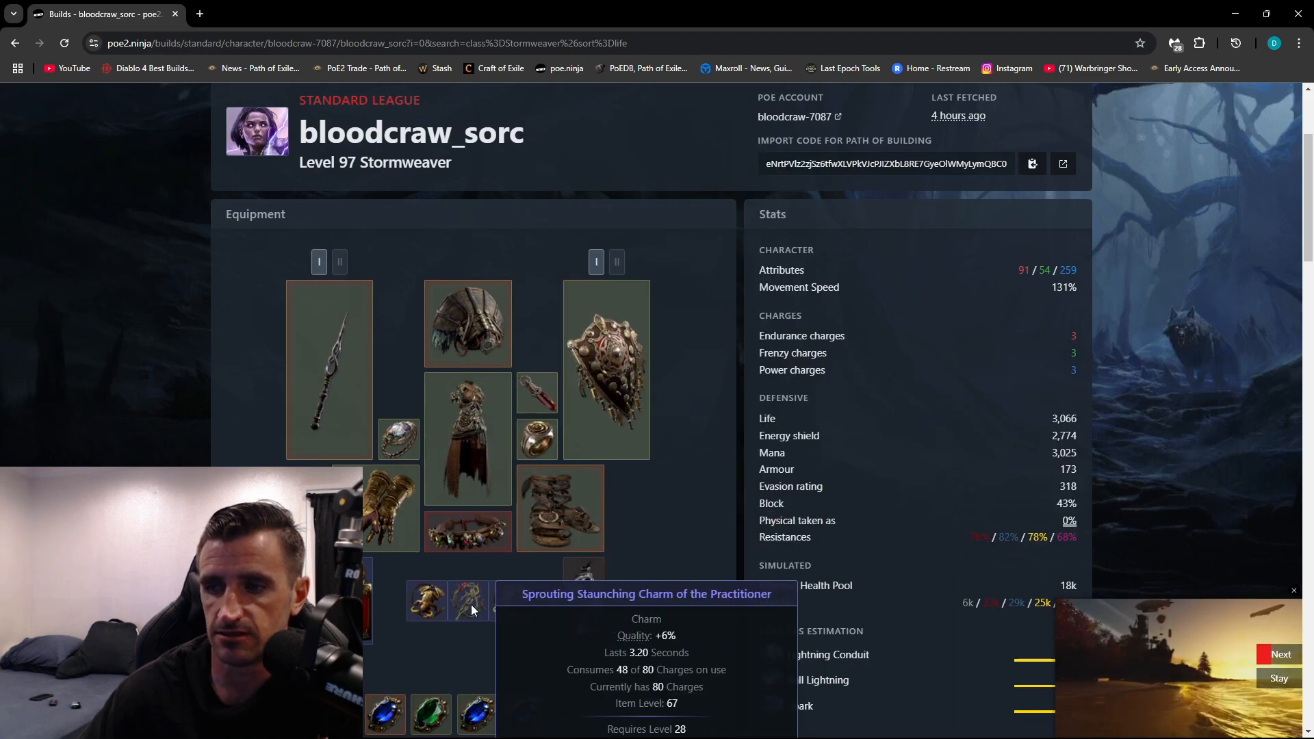
Scroll the character page down to the passive tree and keystones
scroll(down, 3)
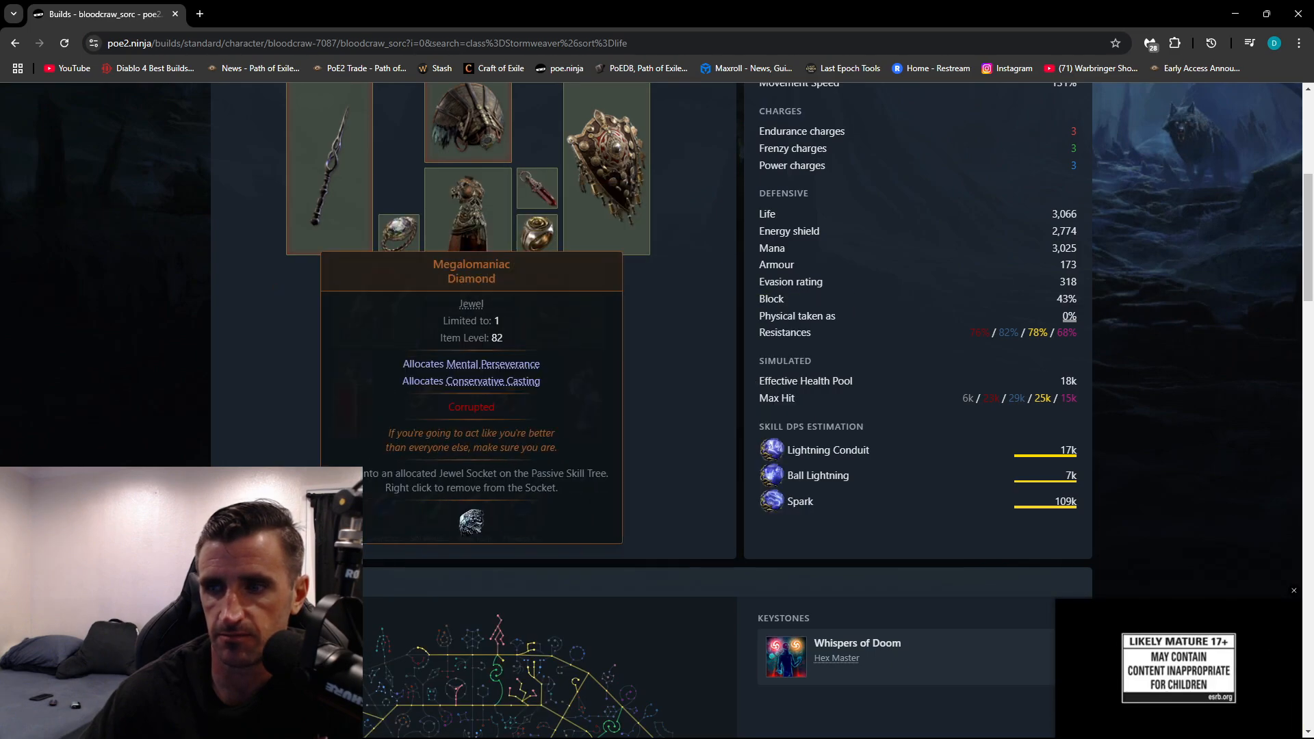
scroll(down, 3)
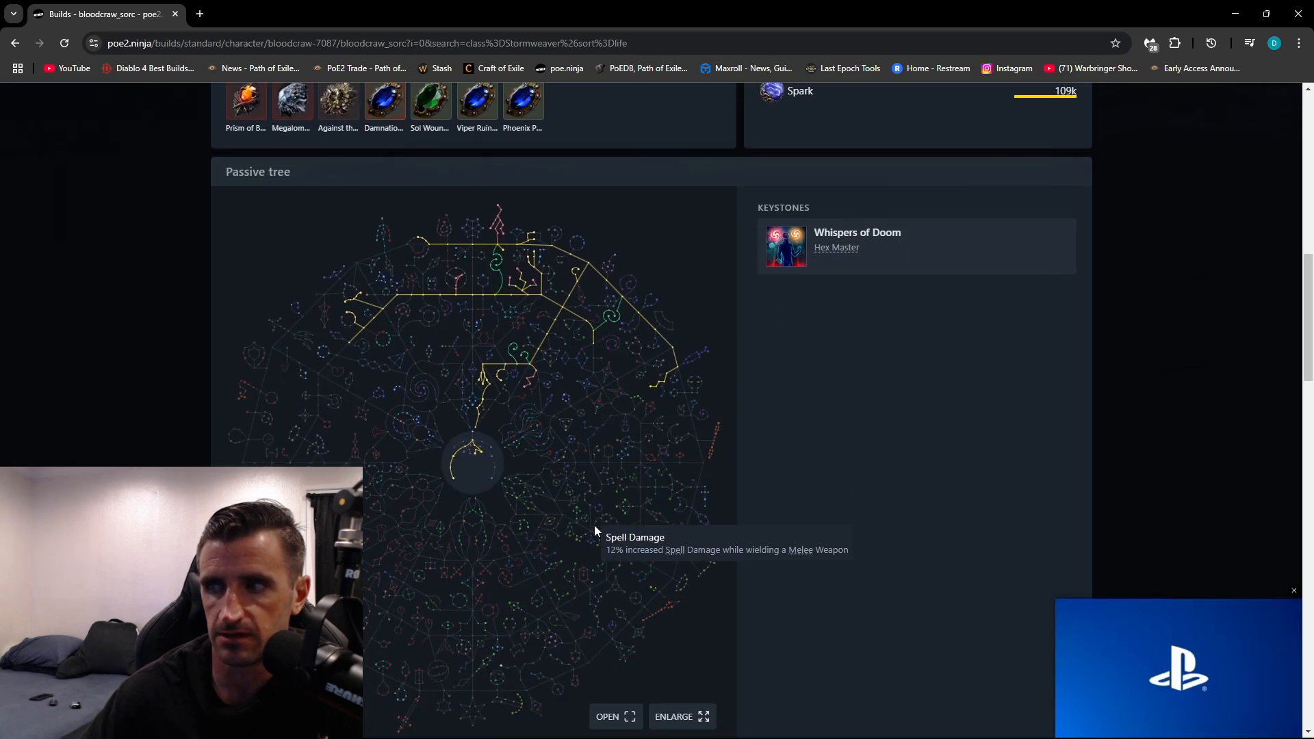
mouse_move(510, 442)
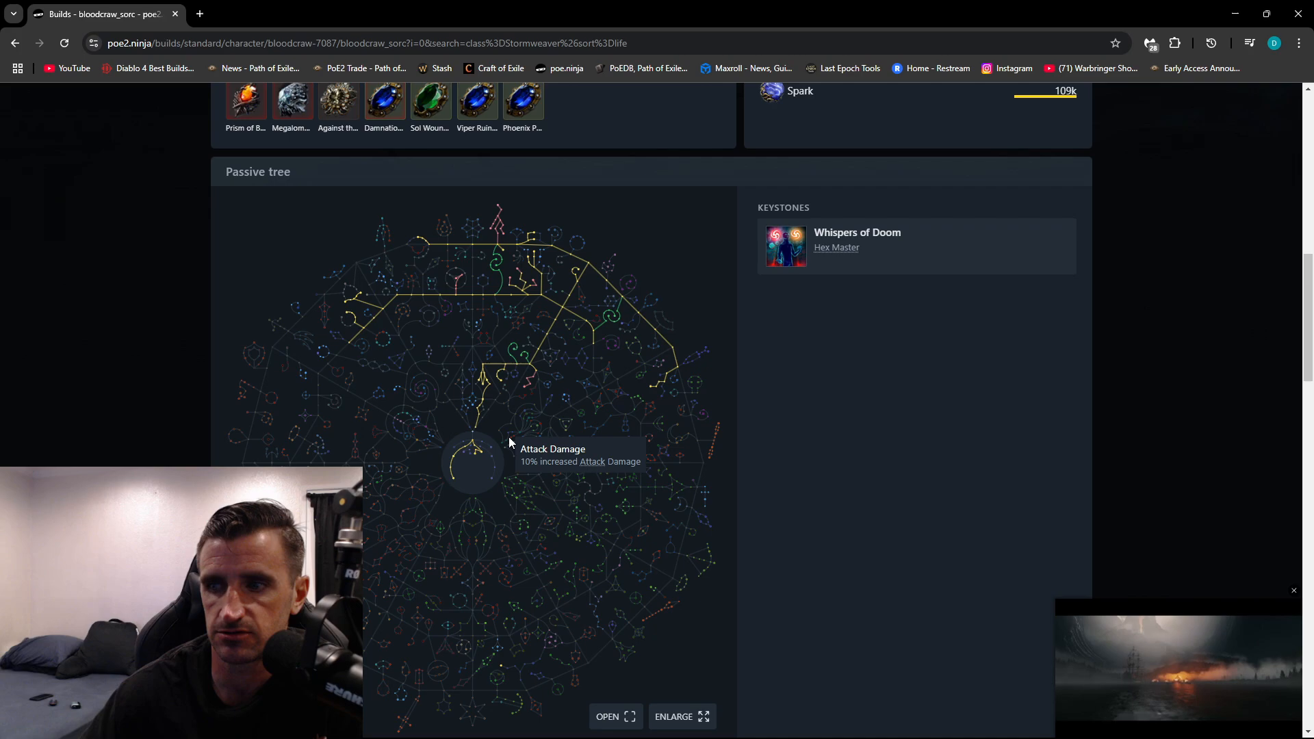
mouse_move(905, 334)
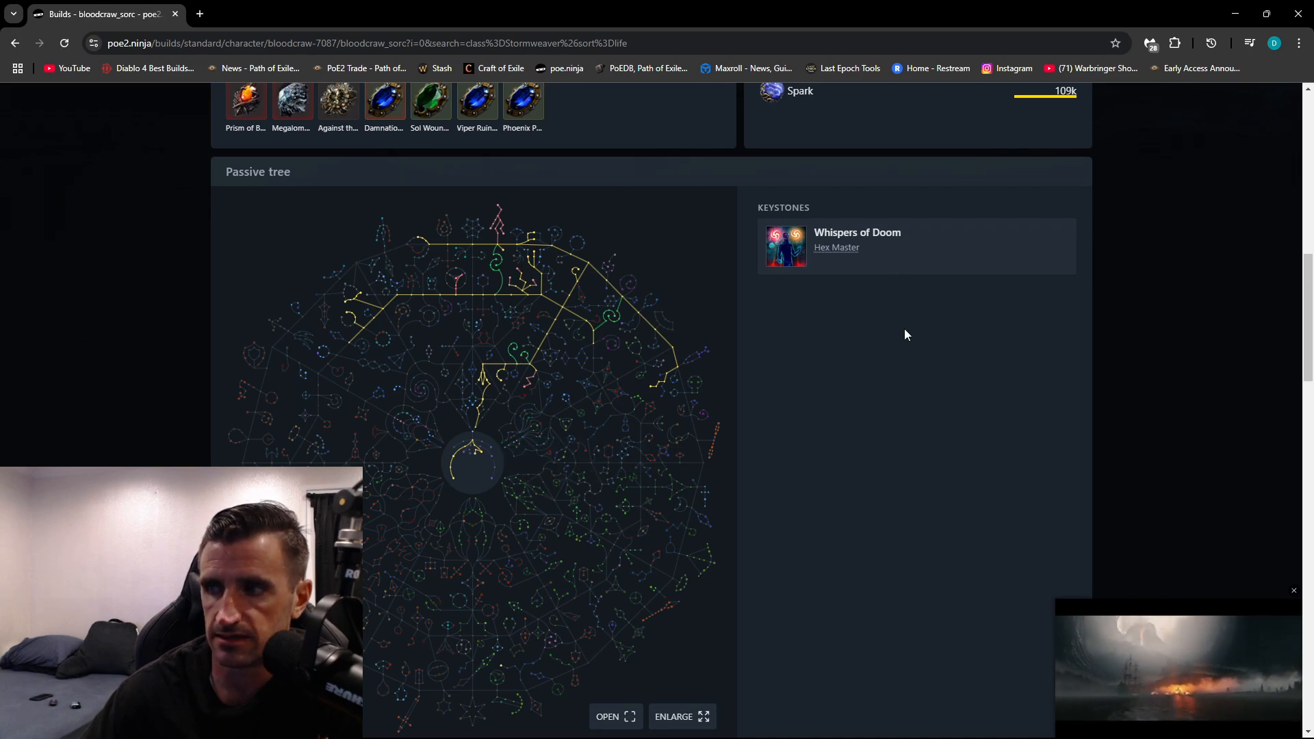
scroll(down, 3)
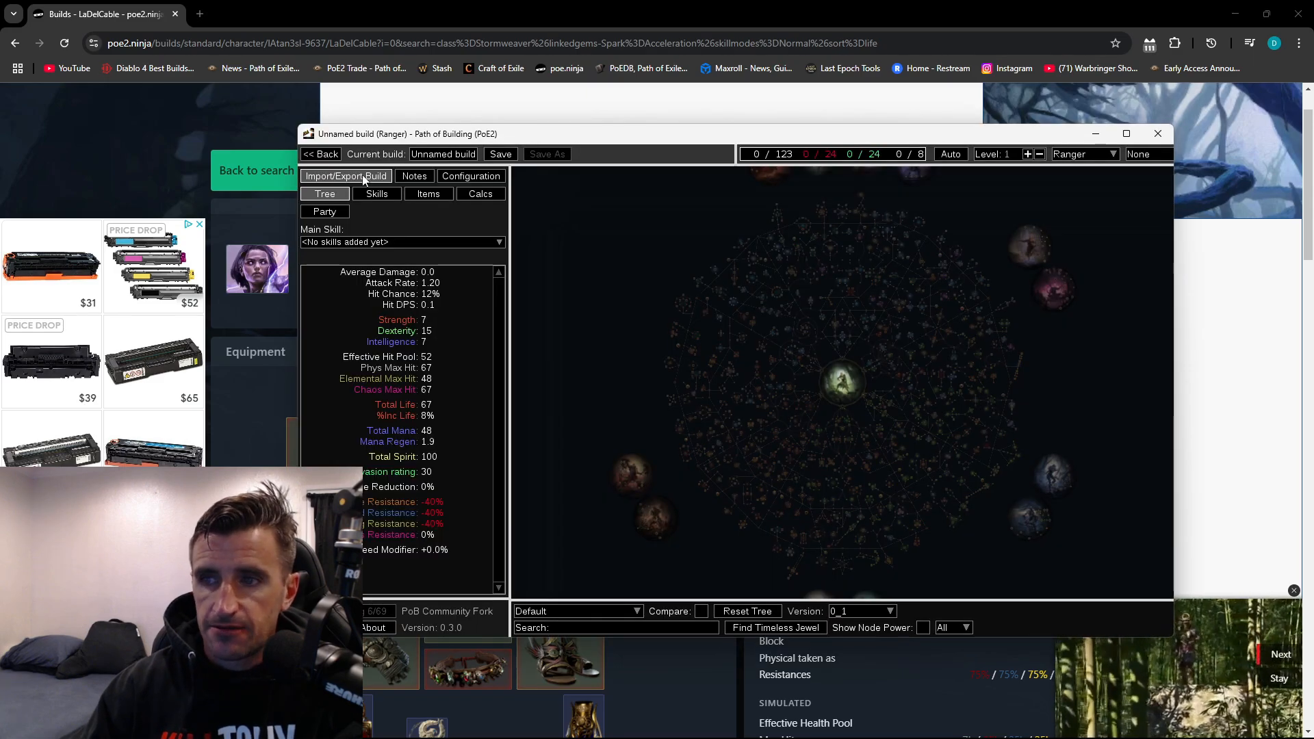
Bring up Import/Export Build and focus the build code field
click(345, 176)
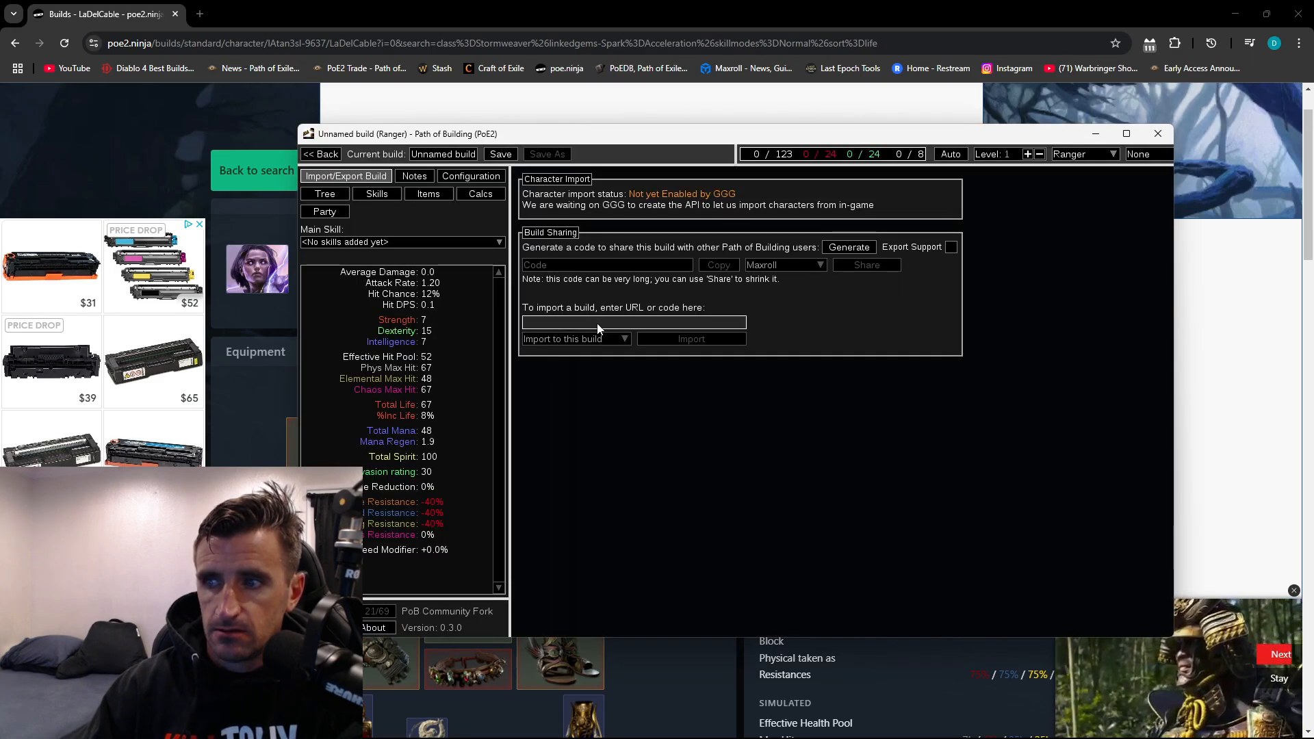
click(690, 338)
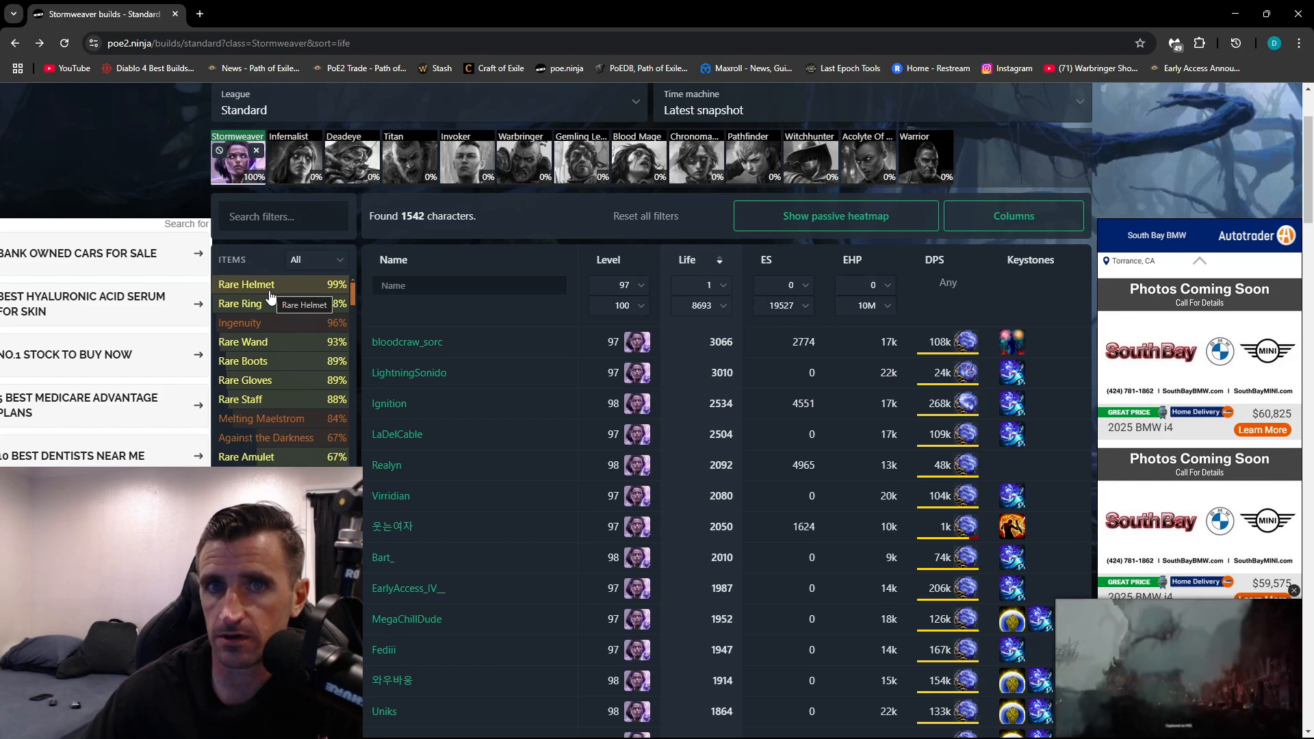
mouse_move(238, 323)
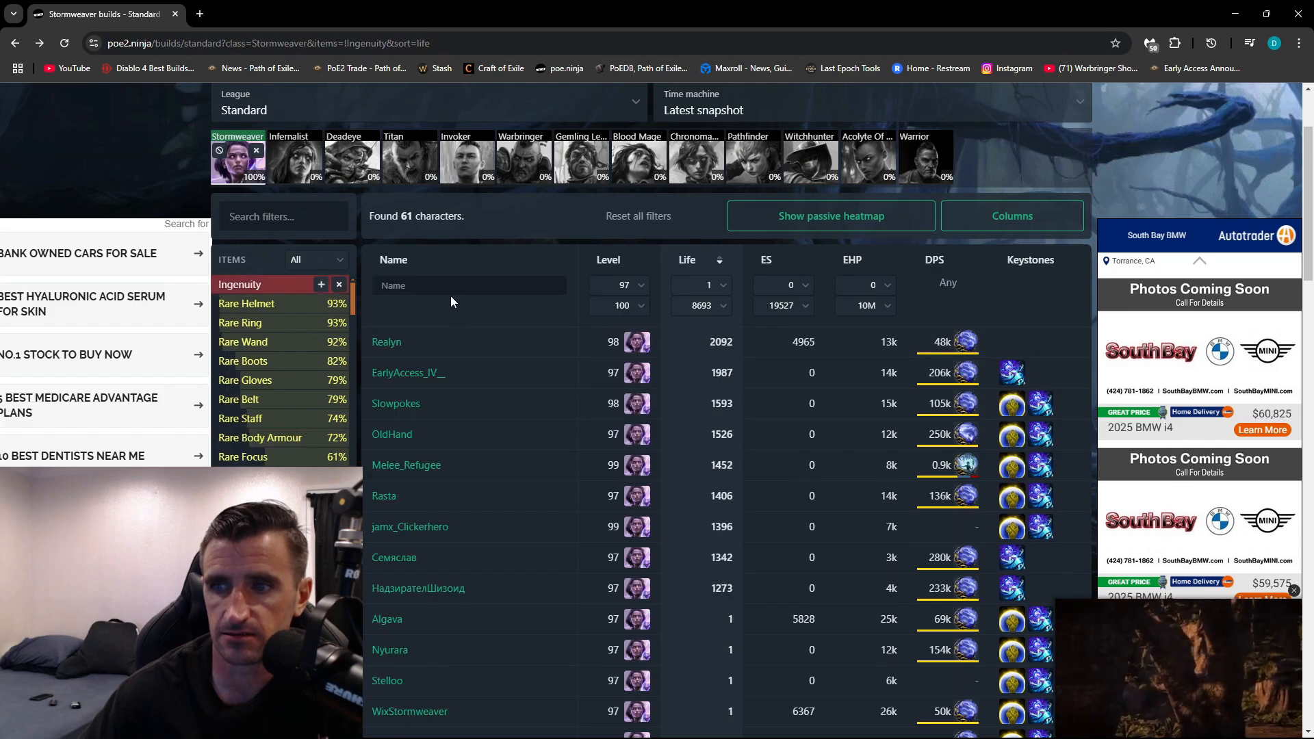
mouse_move(427, 688)
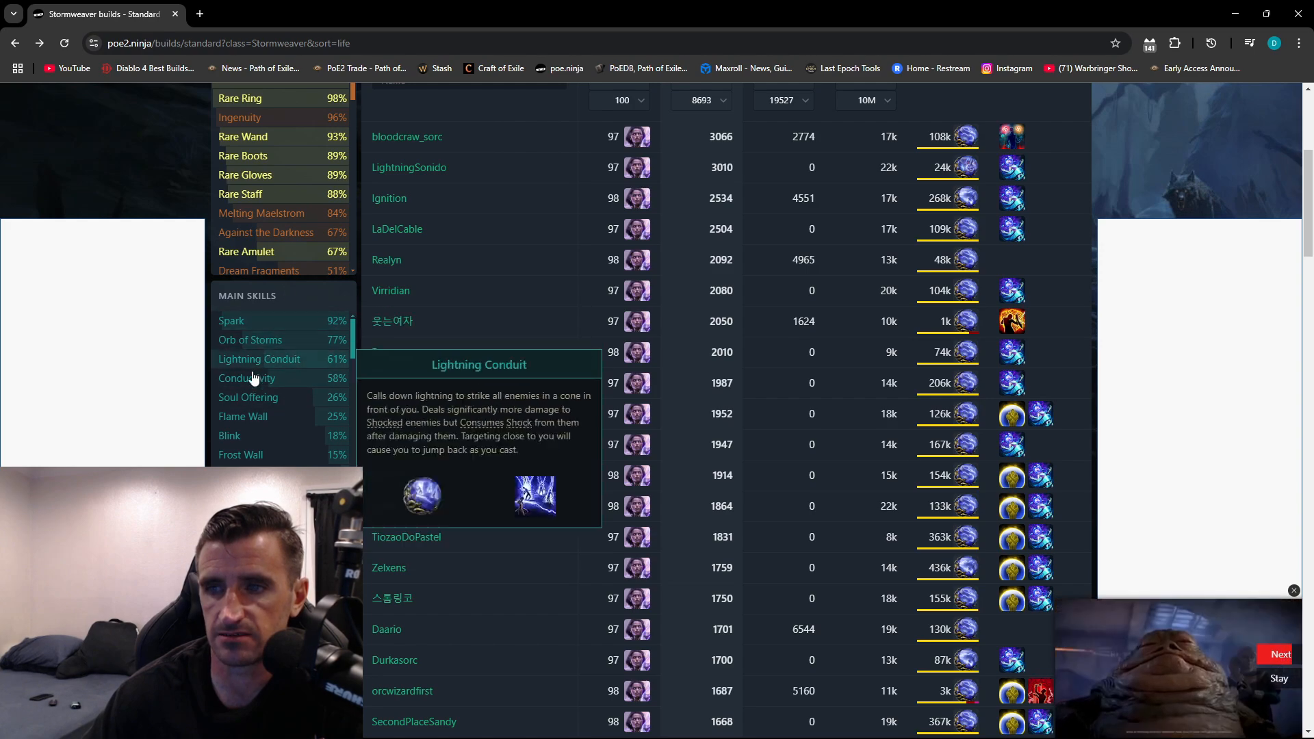
mouse_move(252, 326)
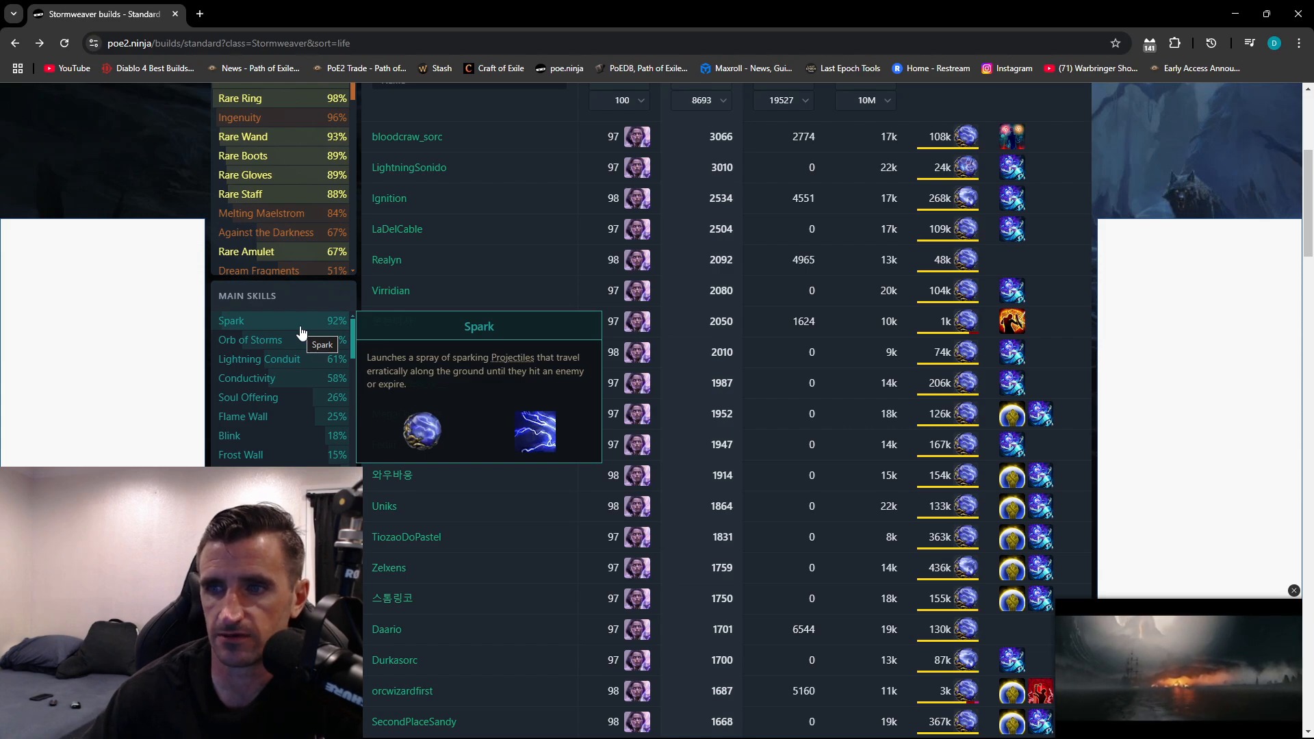
mouse_move(262, 328)
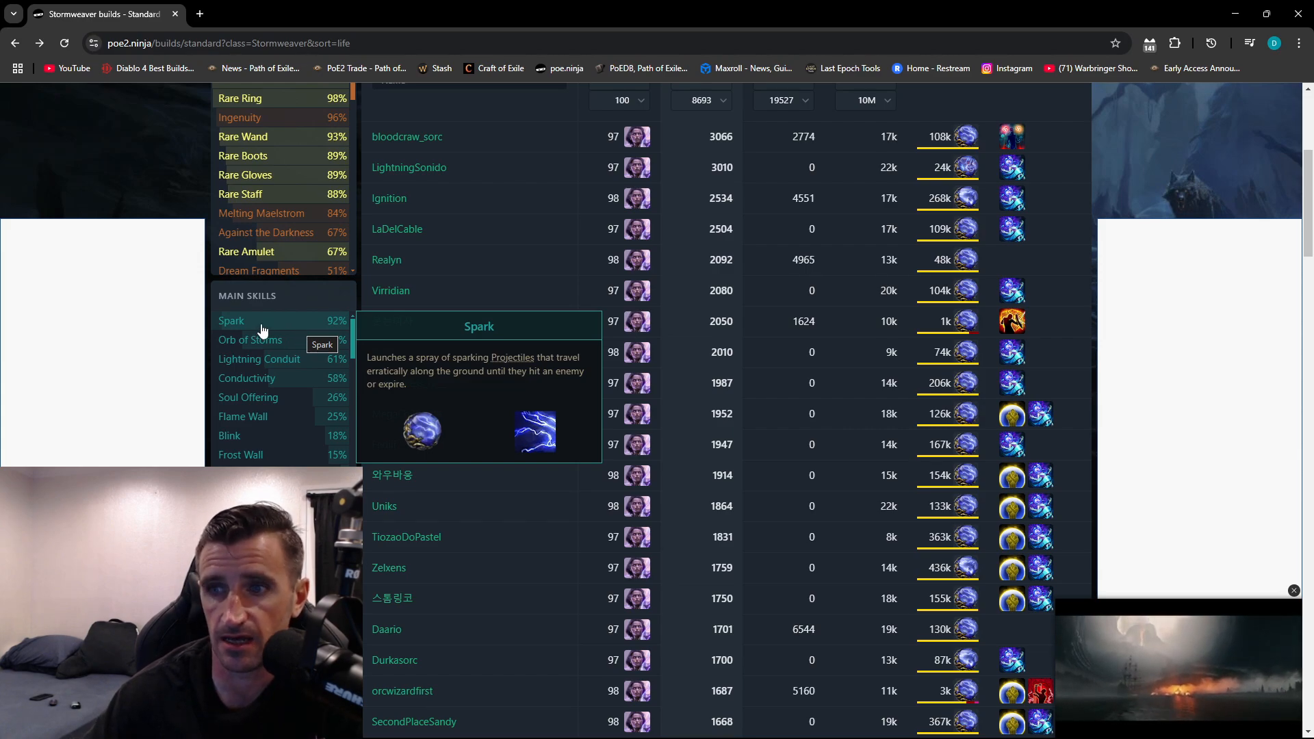
Filter to builds using Spark linked with the Acceleration support gem
click(230, 320)
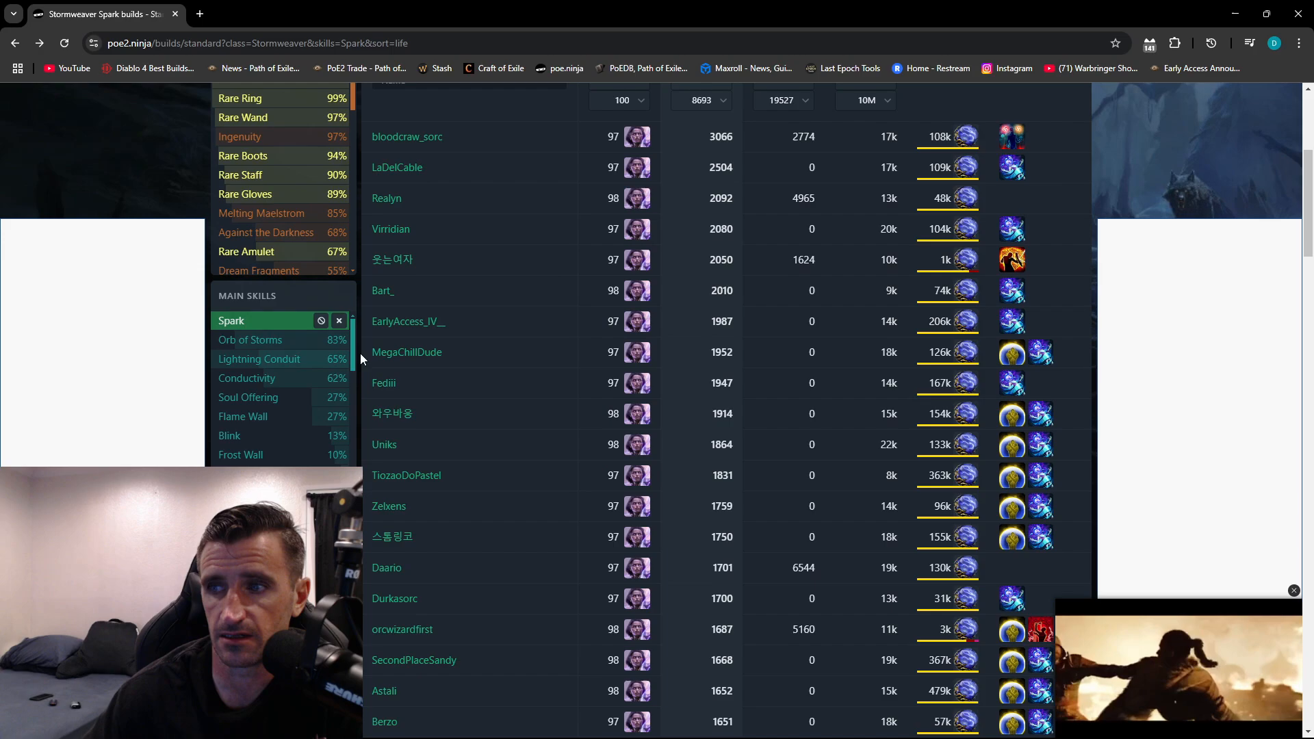
scroll(down, 3)
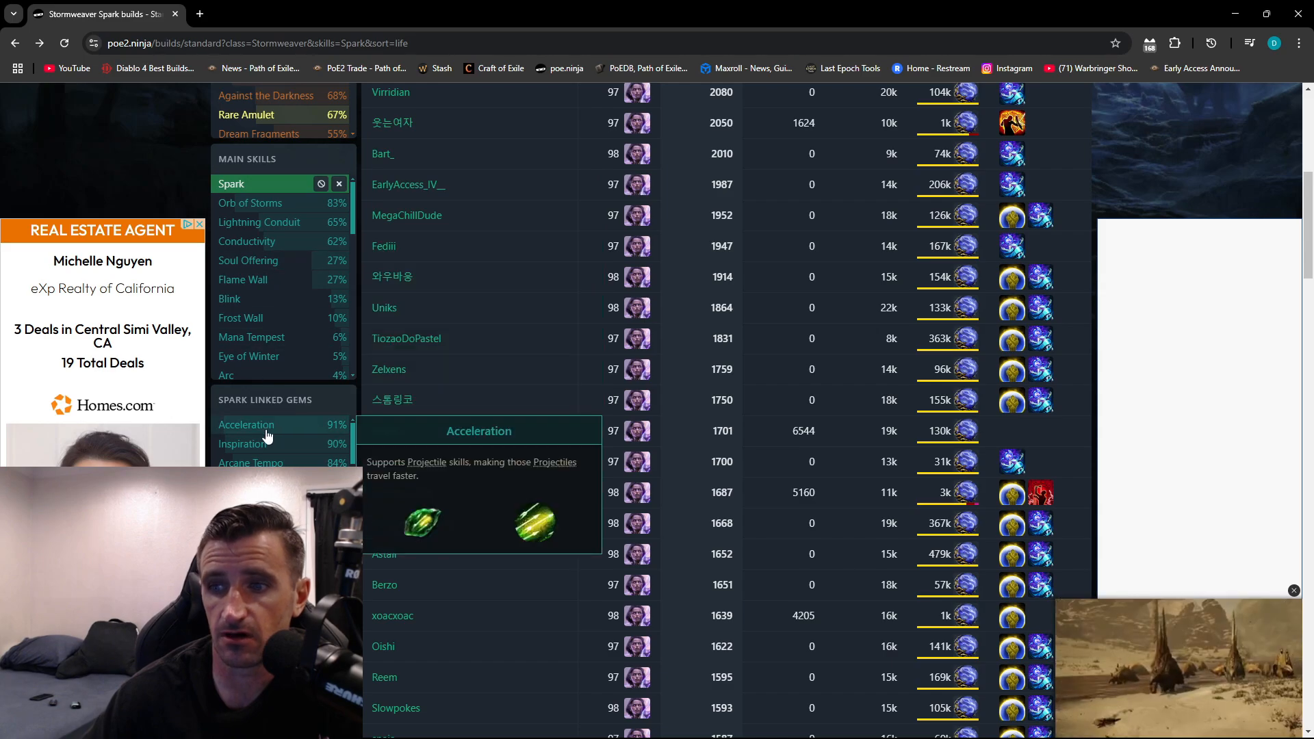
click(245, 424)
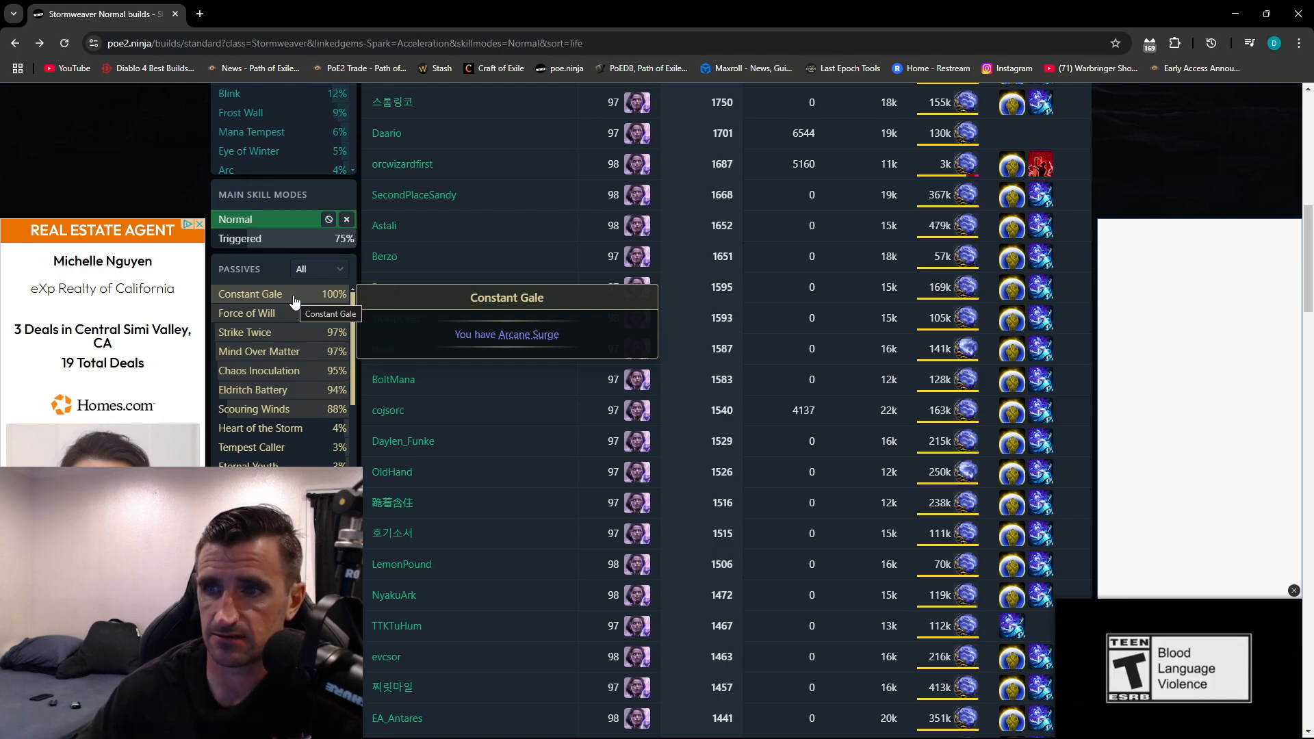
mouse_move(265, 312)
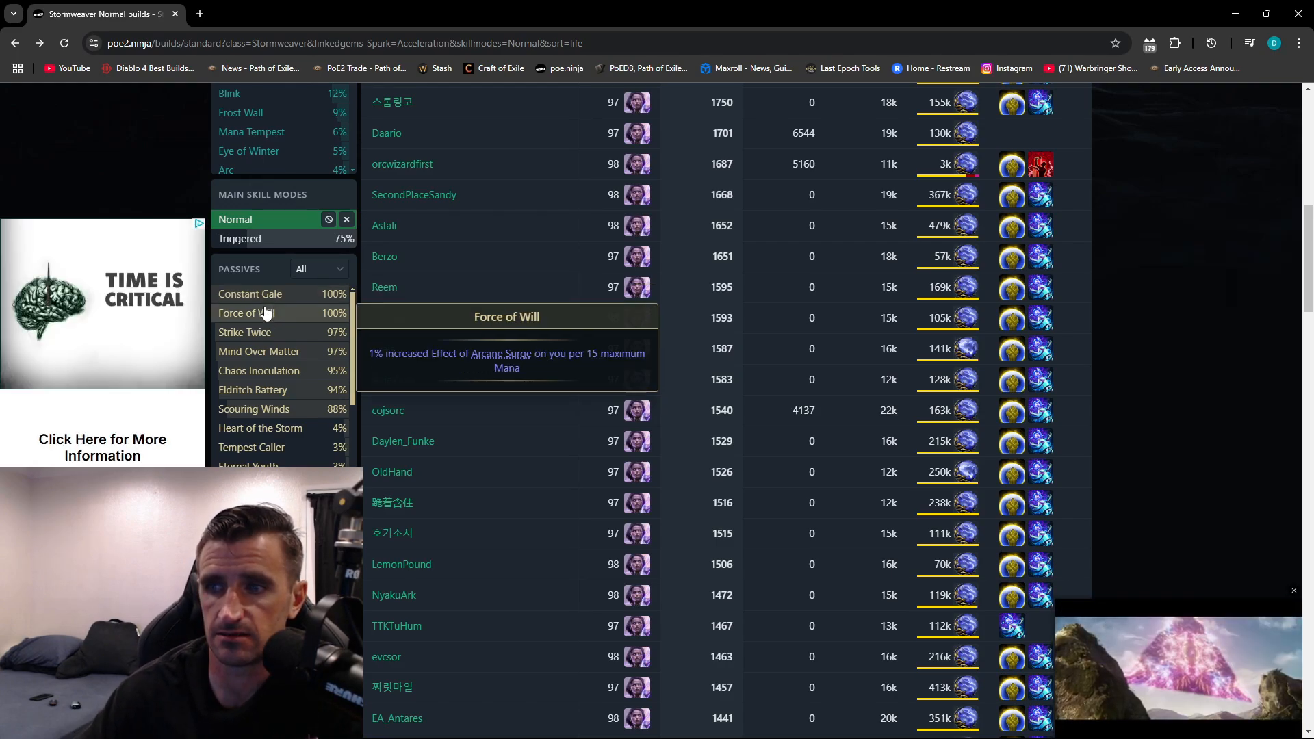
Add the Constant Gale passive as a filter on the Spark builds
click(249, 293)
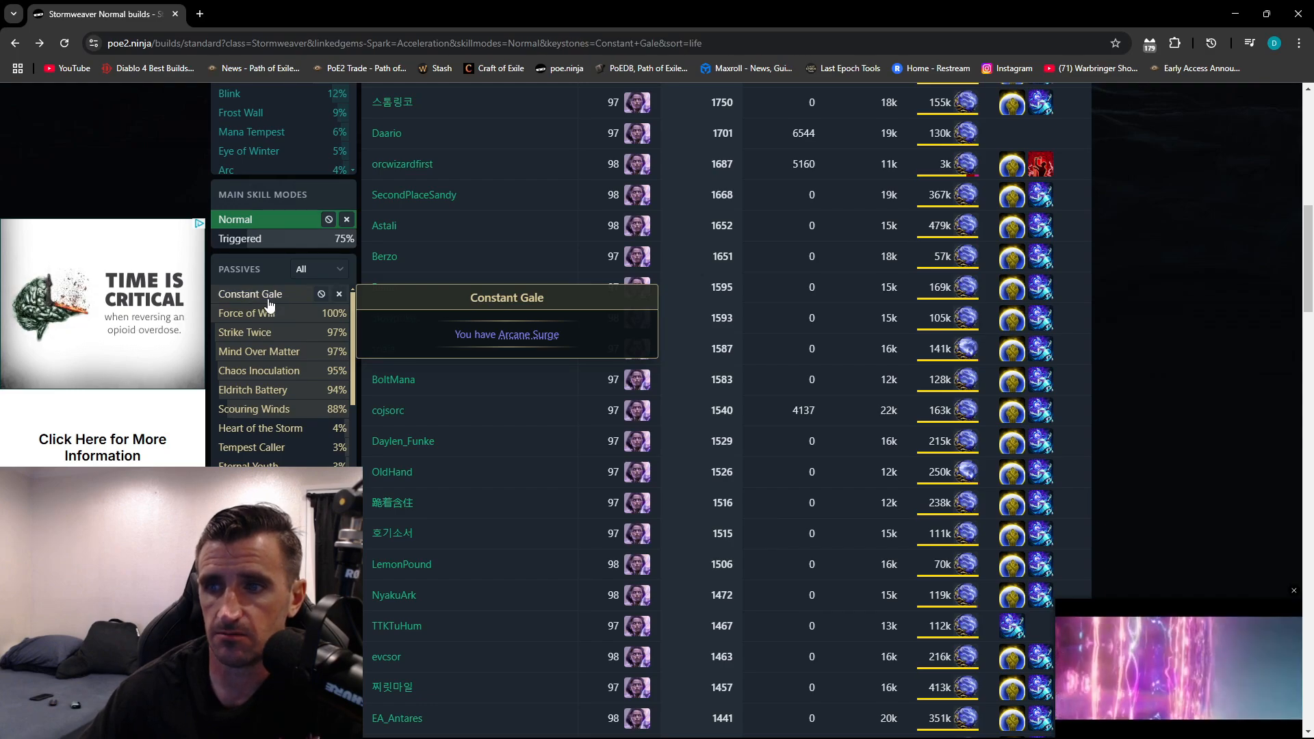
mouse_move(246, 312)
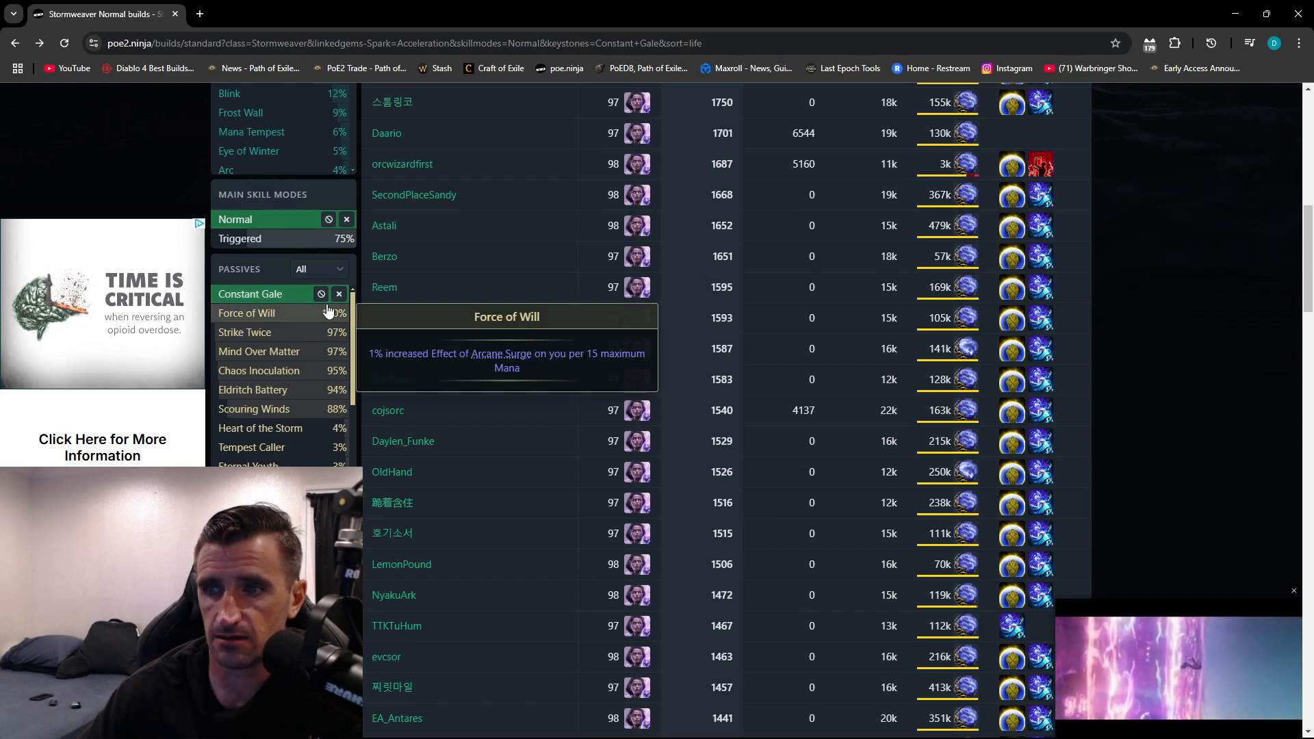